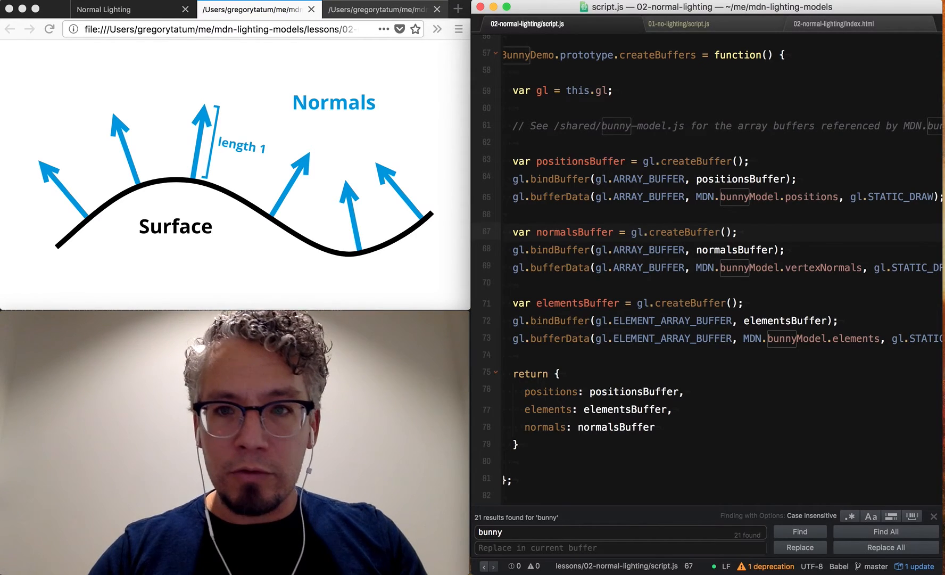
# Step: Compare buffer code with the no-lighting lesson, then switch to the normal-lighting index.html
pyautogui.click(674, 23)
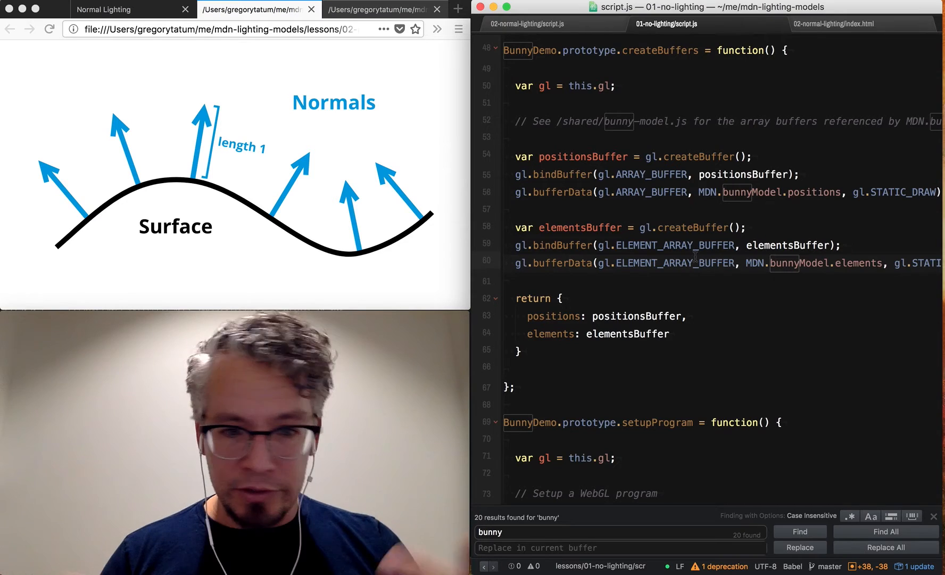
pyautogui.click(530, 23)
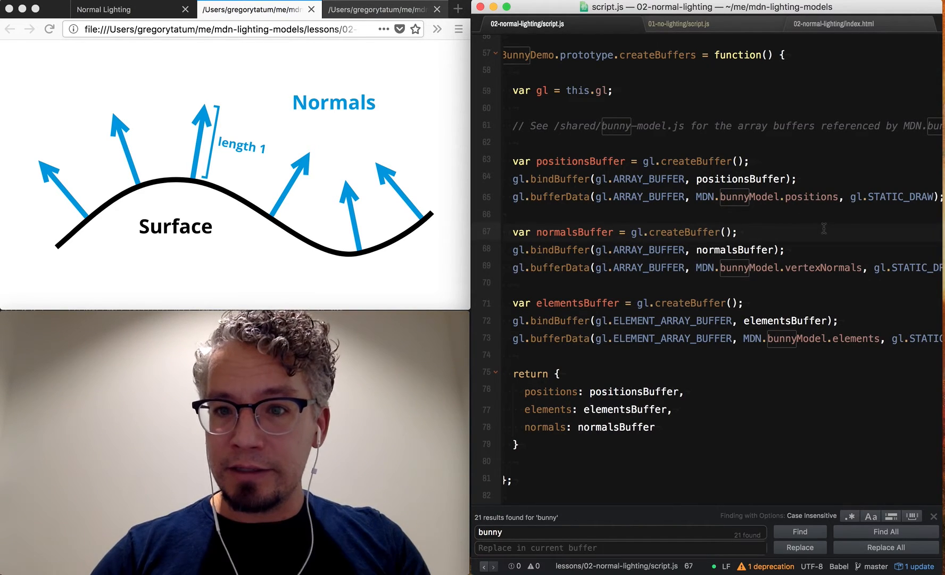
pyautogui.click(834, 24)
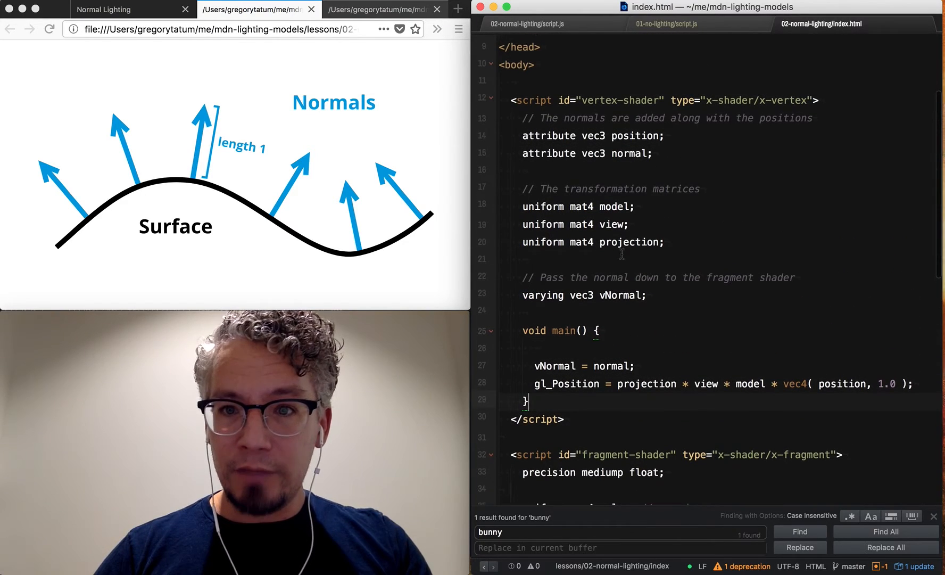
# Step: Highlight the vec3 normal attribute and vNormal to trace it into the fragment shader
pyautogui.doubleClick(634, 135)
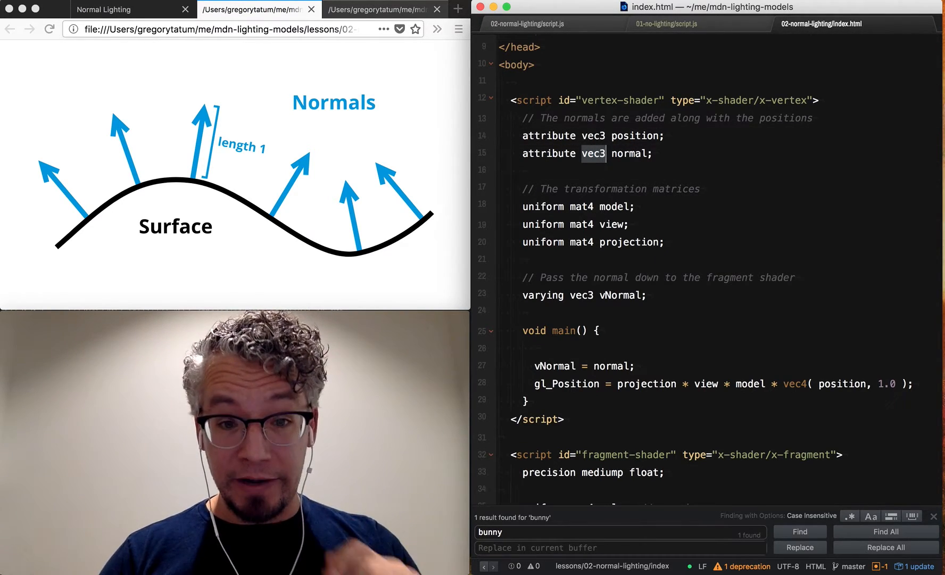
pyautogui.scroll(-3)
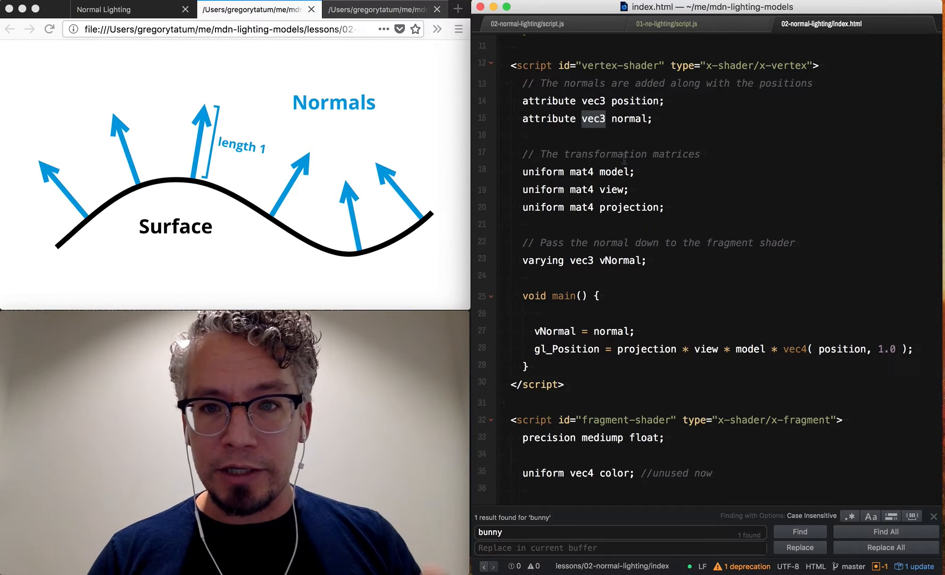
pyautogui.doubleClick(620, 259)
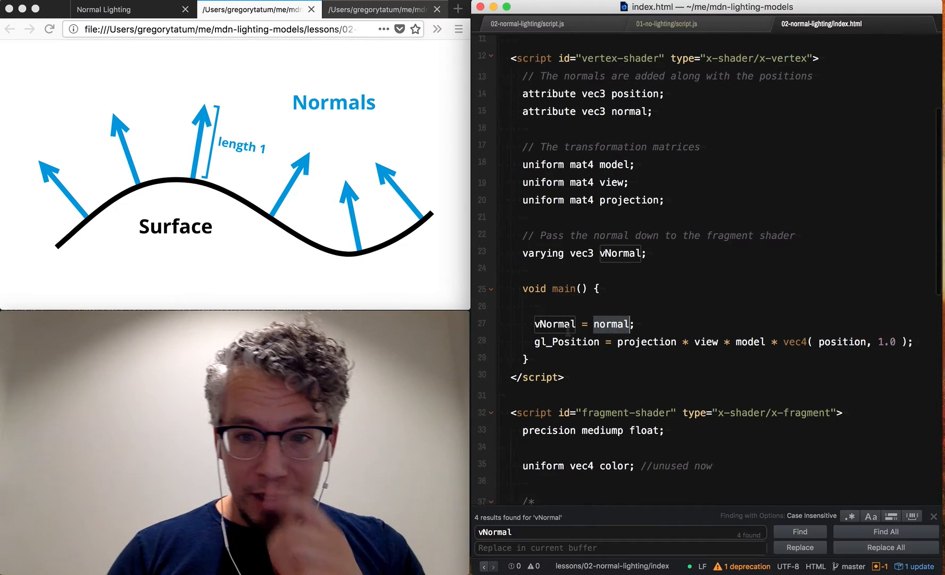
pyautogui.scroll(-3)
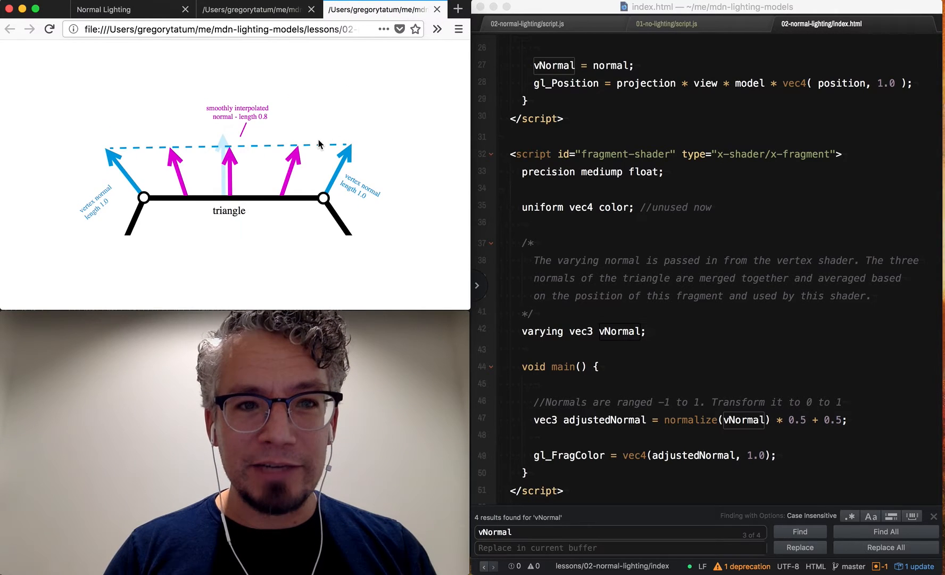
pyautogui.moveTo(463, 211)
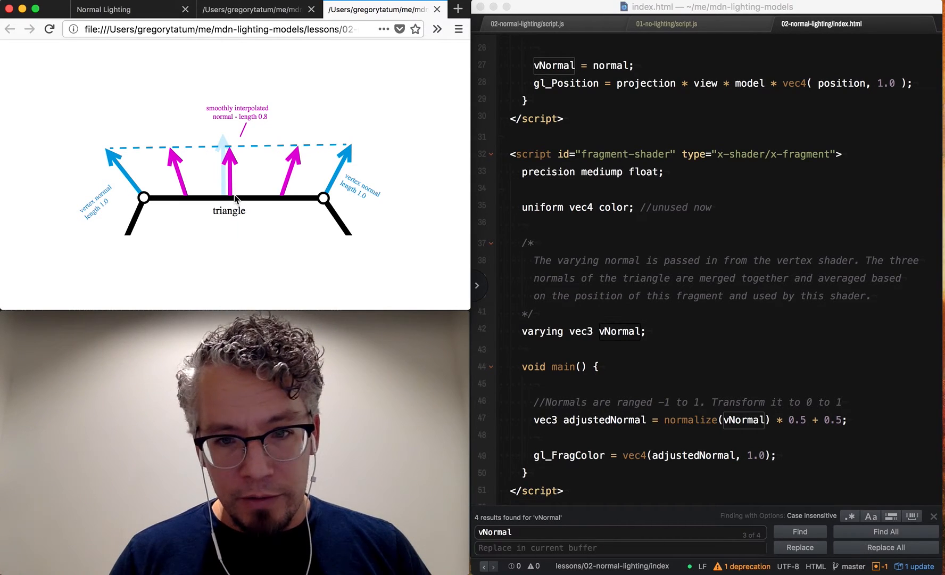
pyautogui.scroll(-3)
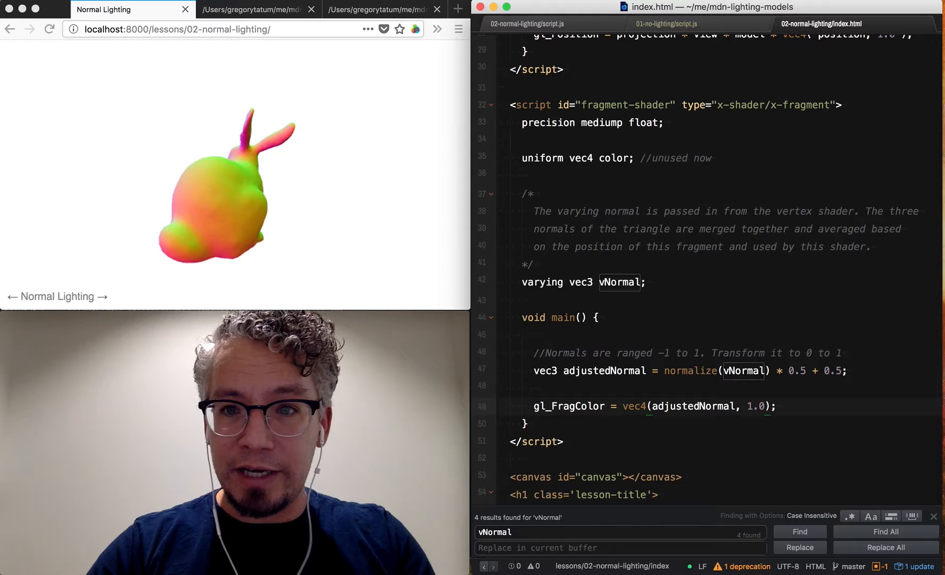
# Step: Set gl_FragColor to vec4((color.xyz * 1.5 + adjustedNormal * 0.0), 1.0)
pyautogui.write('color +')
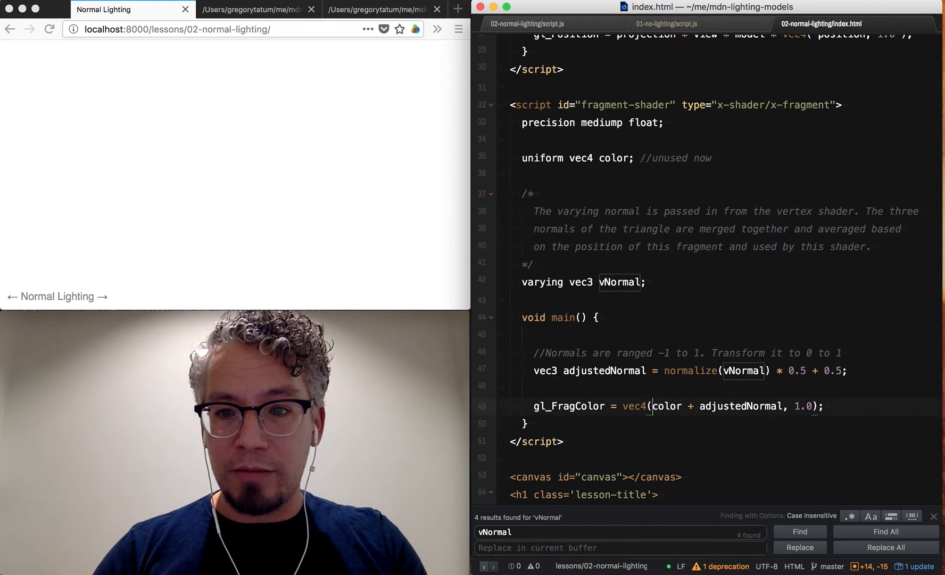
pyautogui.write('(')
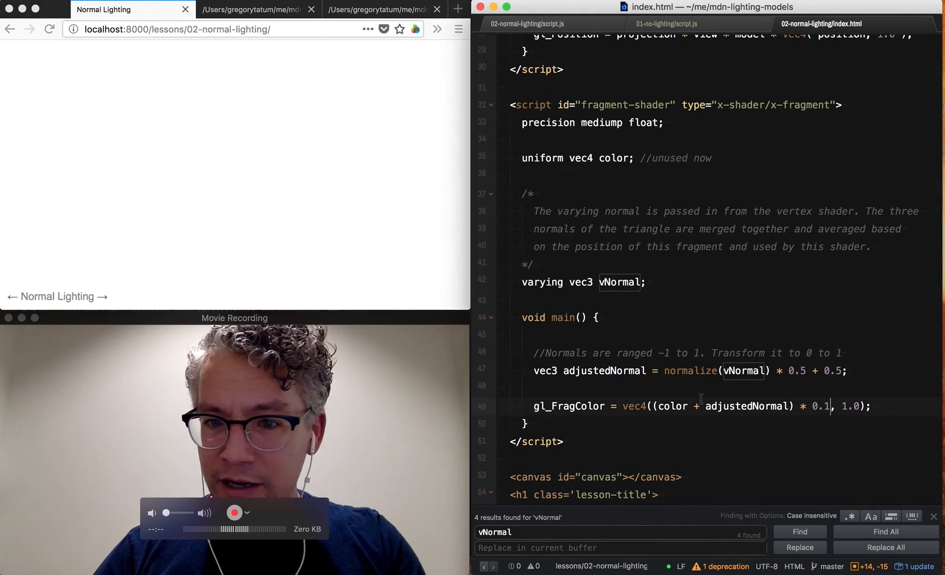
pyautogui.write('color')
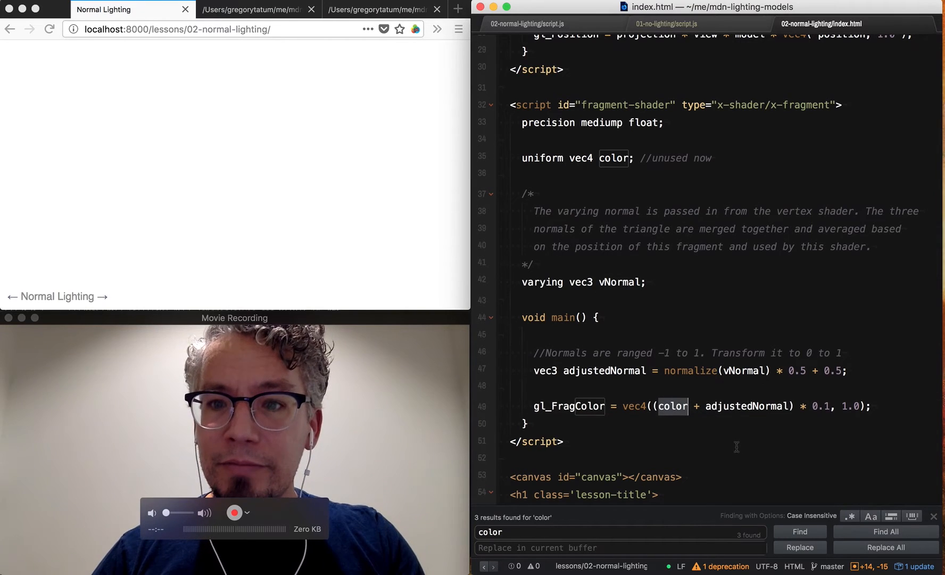
pyautogui.write('.xyz * 0.5')
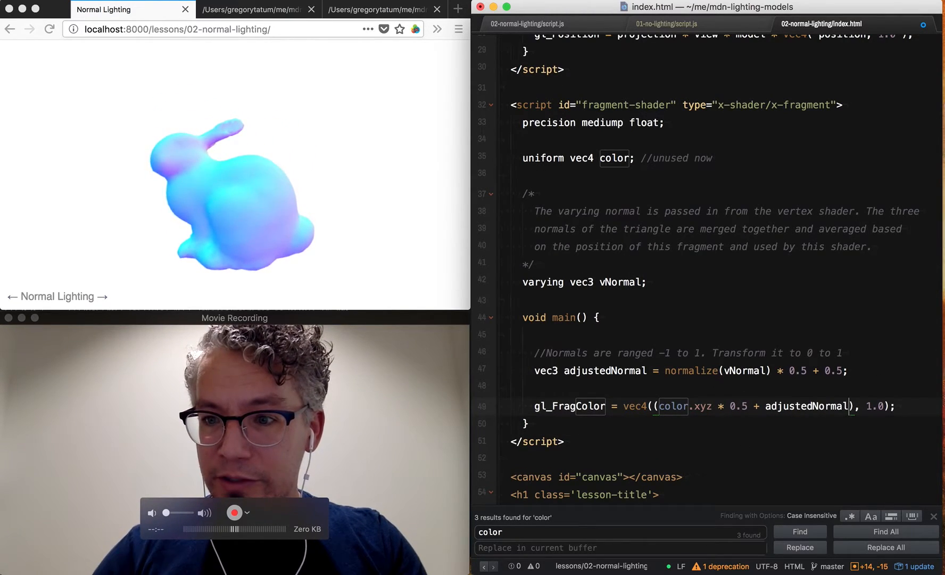
pyautogui.write('* 0.0')
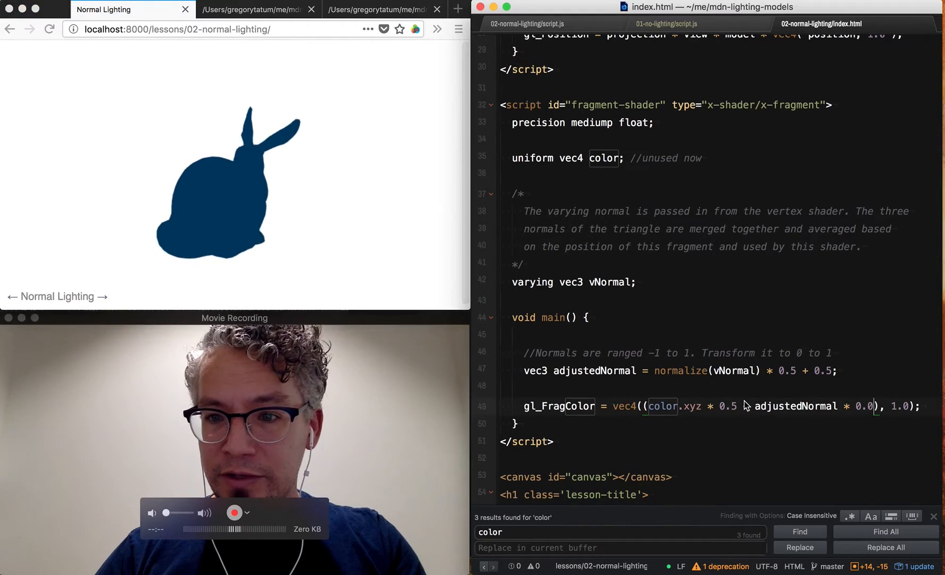
pyautogui.write('1.5')
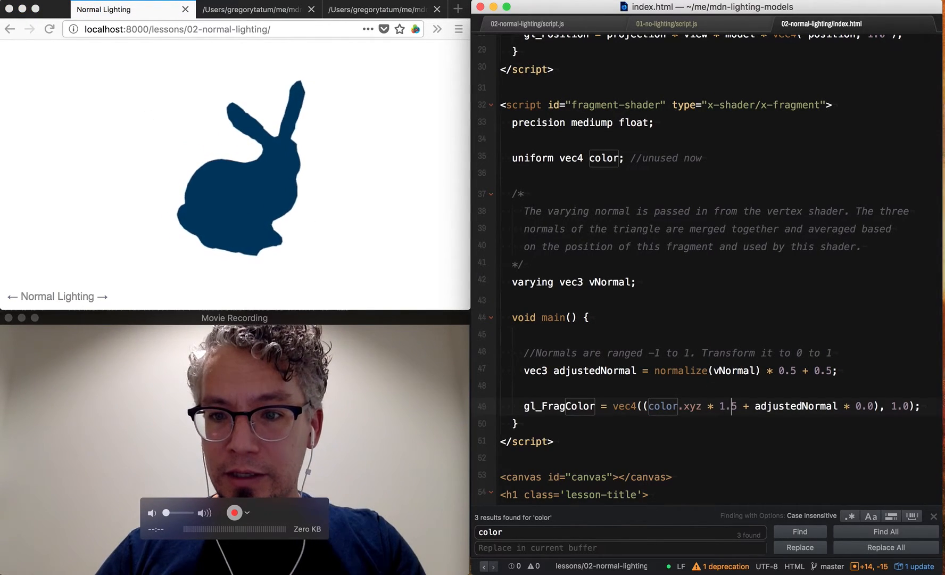